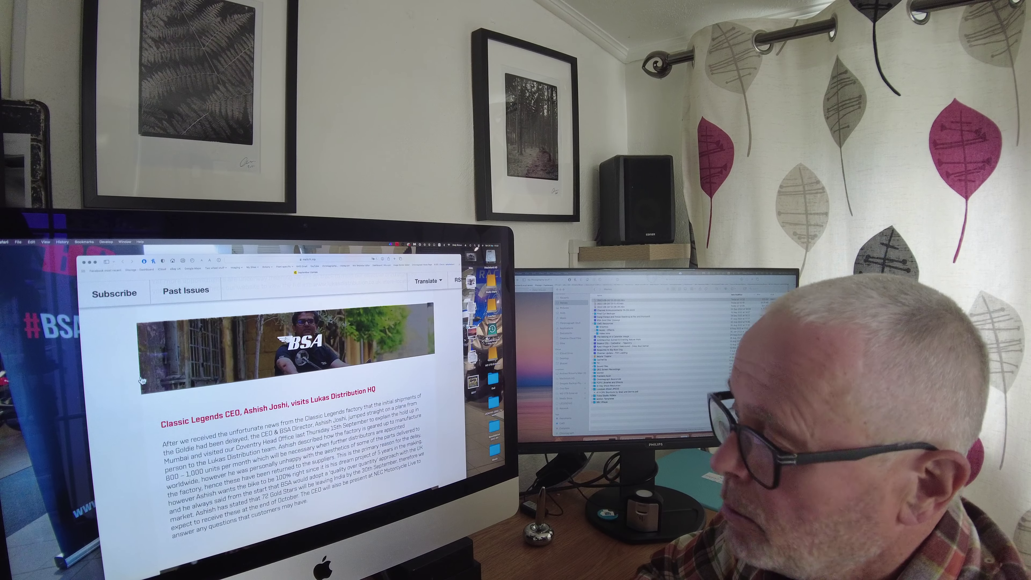
Scroll the BSA newsletter down to the Lukas Distribution MotoNovo finance article.
scroll("down", 3)
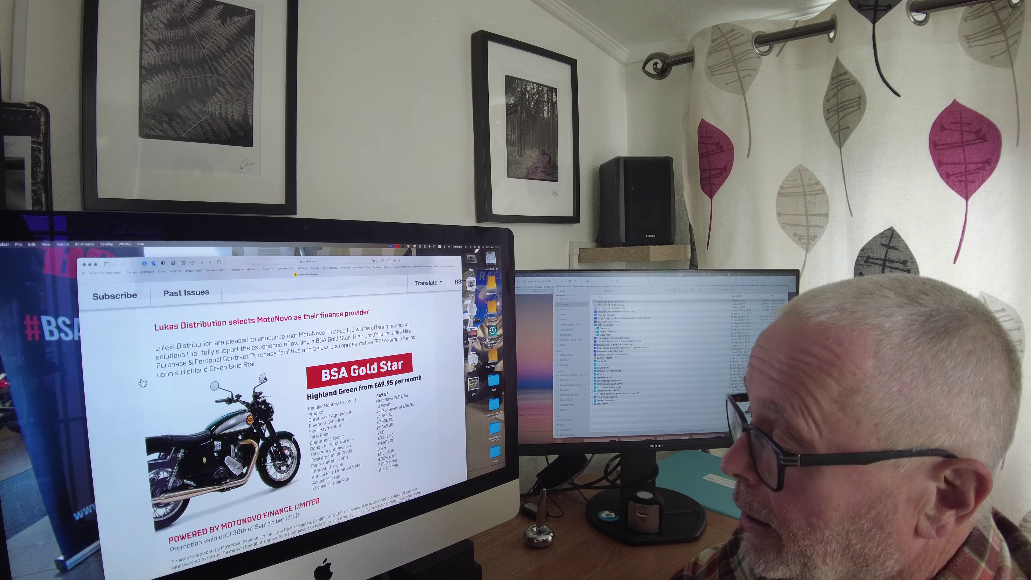
Scroll past the MotoNovo finance example to the Lukas team and Bantam owners club photo.
scroll("down", 3)
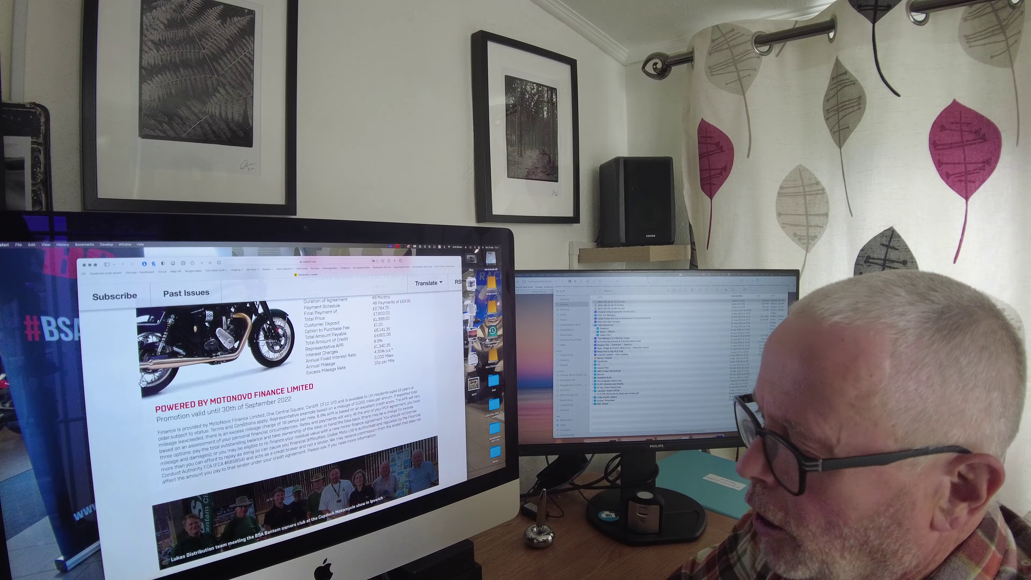
scroll("down", 3)
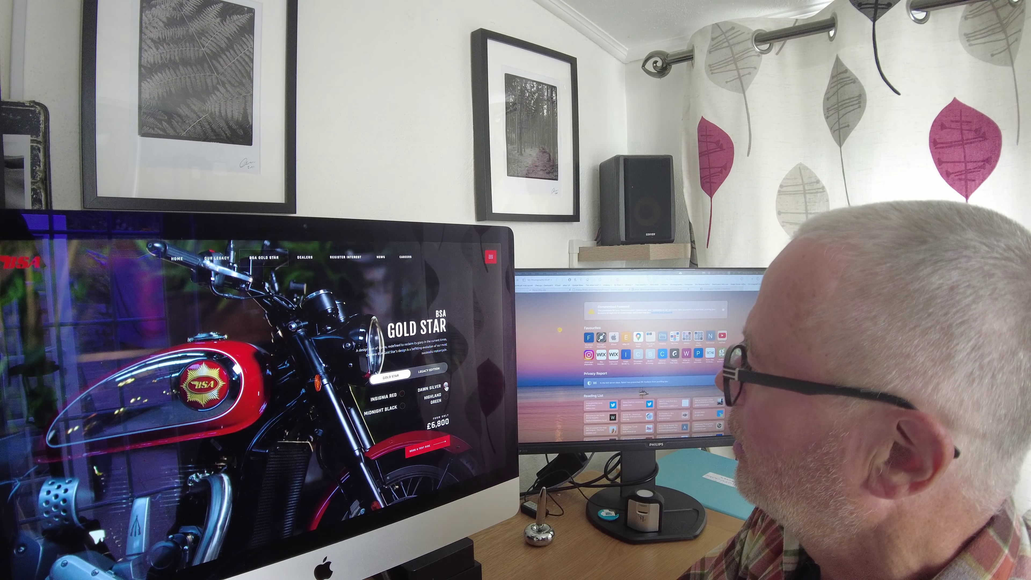
Open the BSA Gold Star website showing the red Gold Star, colour choices and £6,500 price.
left_click(428, 376)
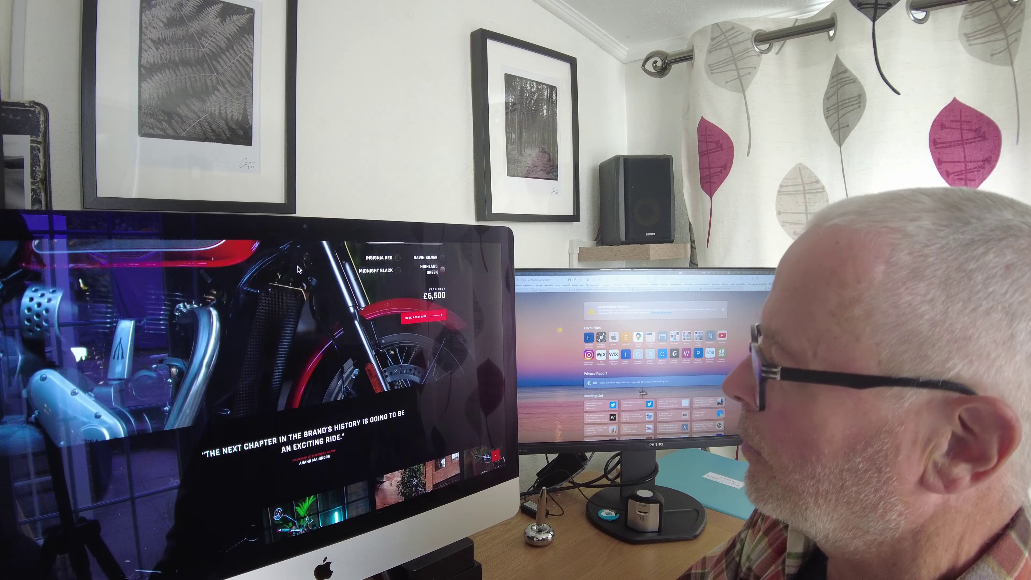
Show the Gold Star in the Specification section in Dawn Silver, then Midnight Black.
scroll("down", 3)
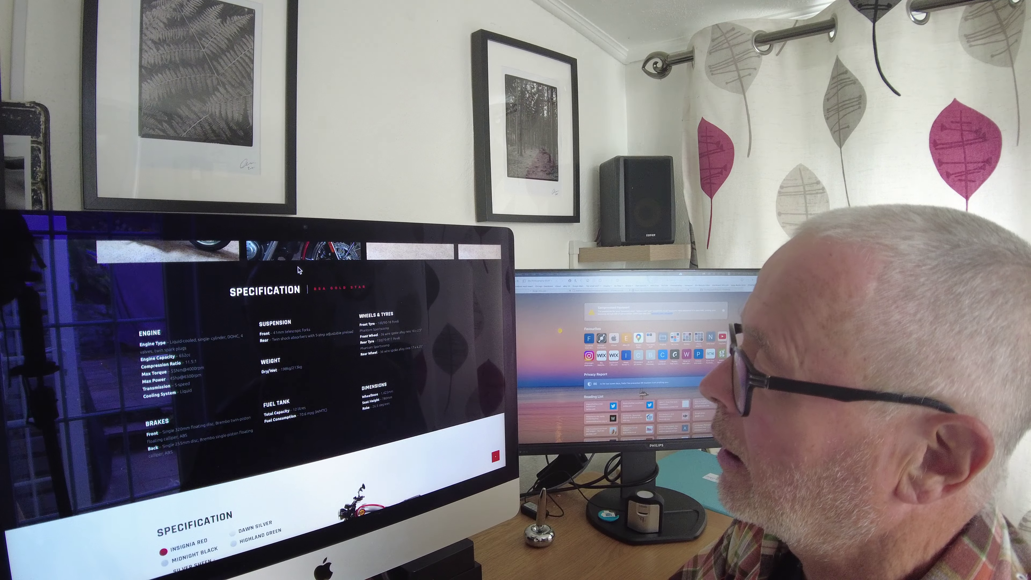
scroll("down", 3)
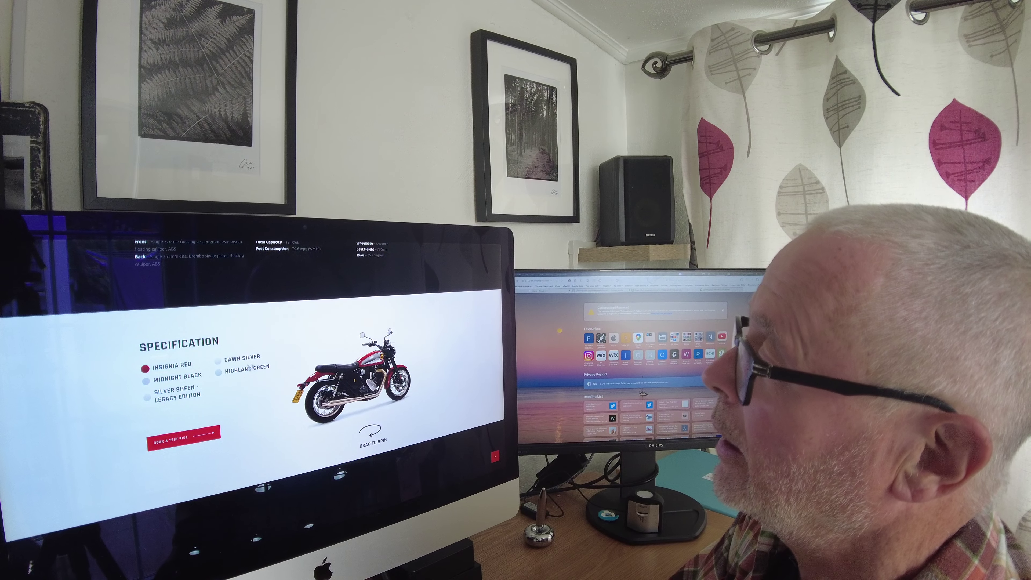
left_click(219, 365)
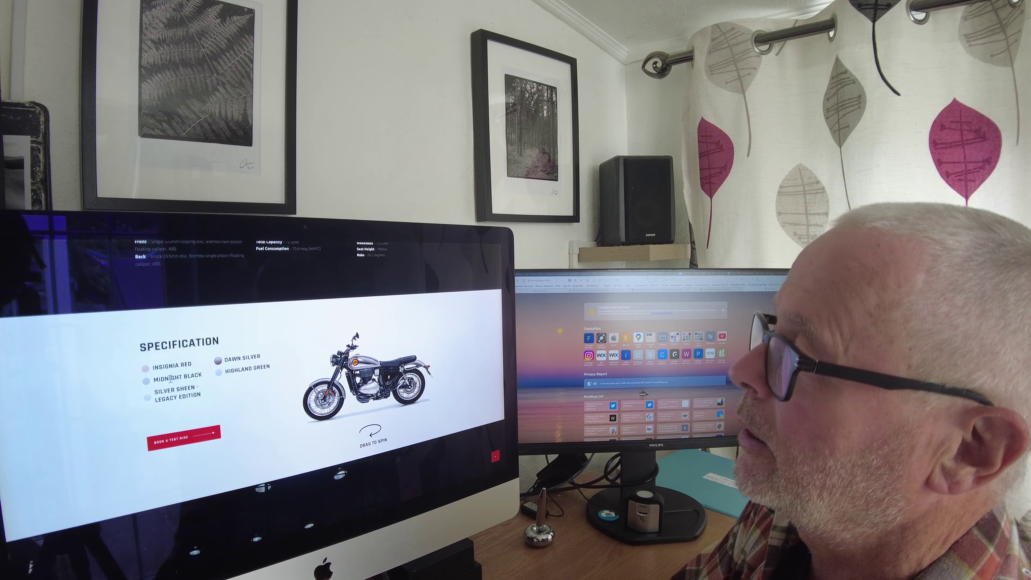
left_click(145, 382)
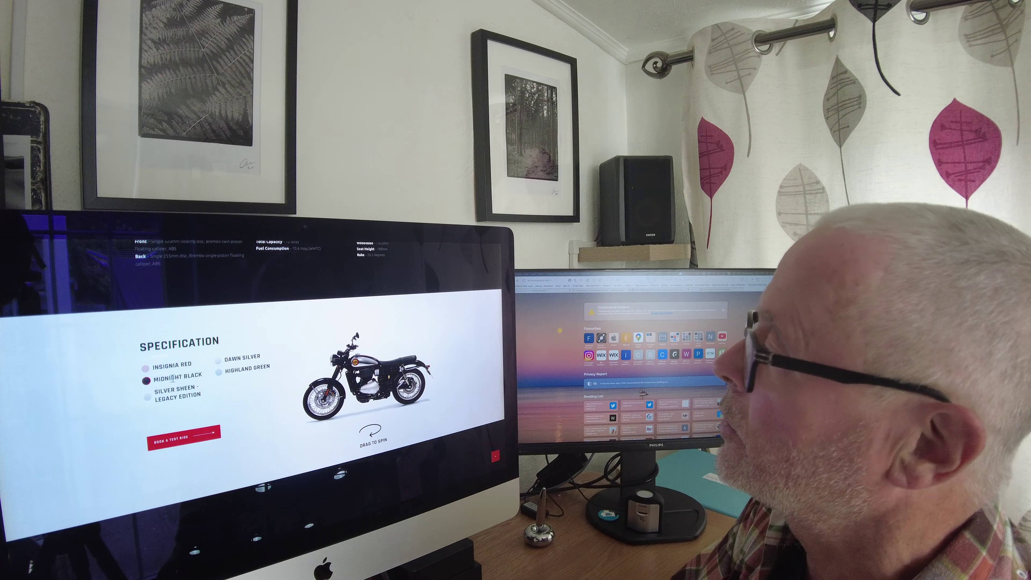